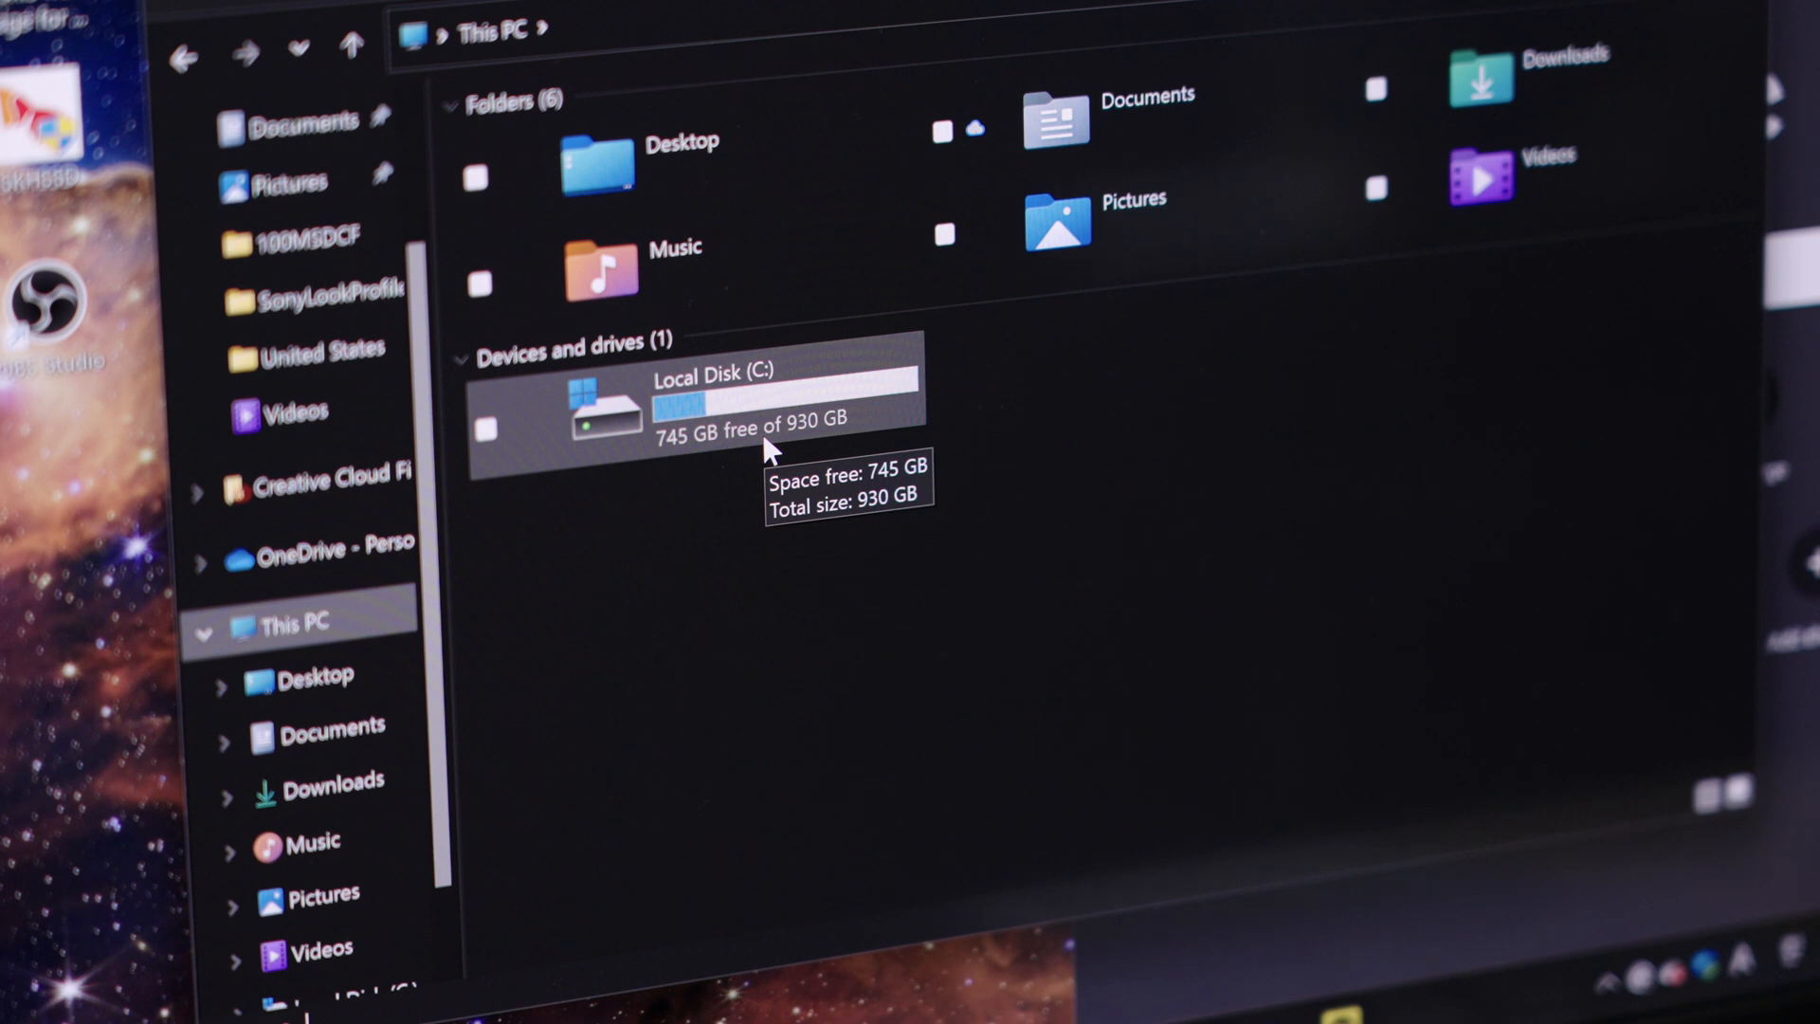
mouse_move(772, 453)
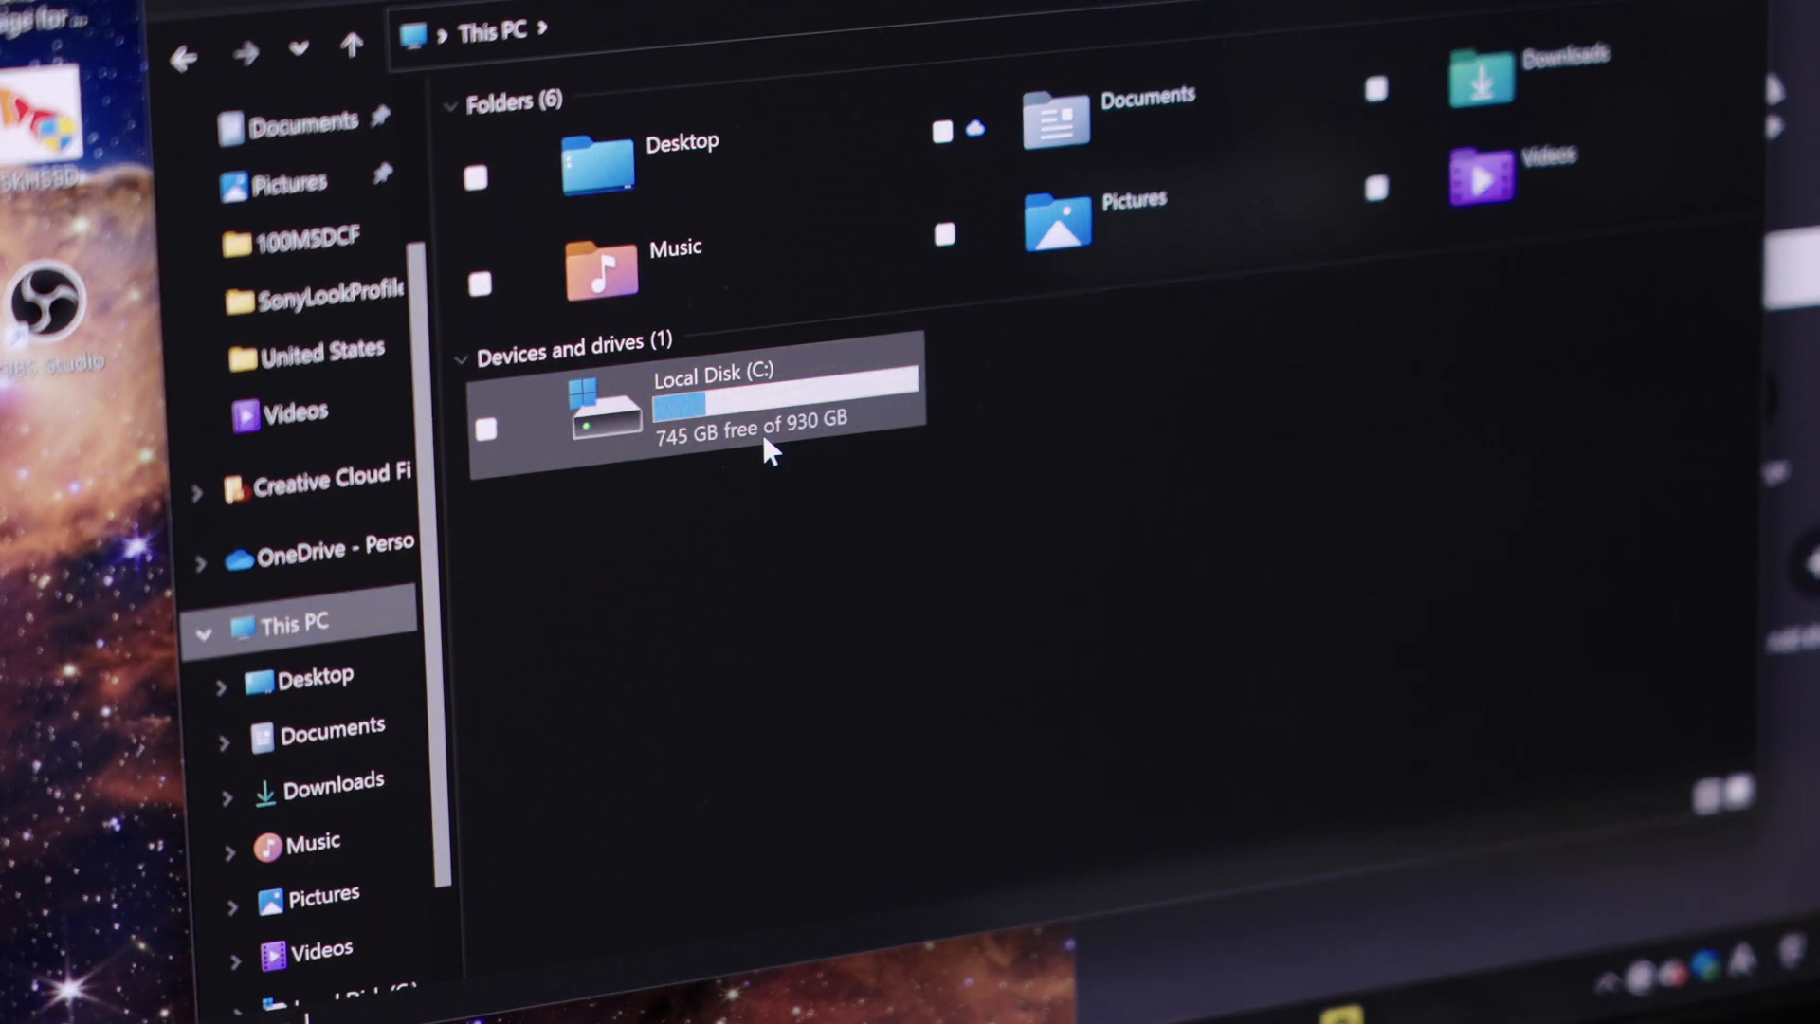